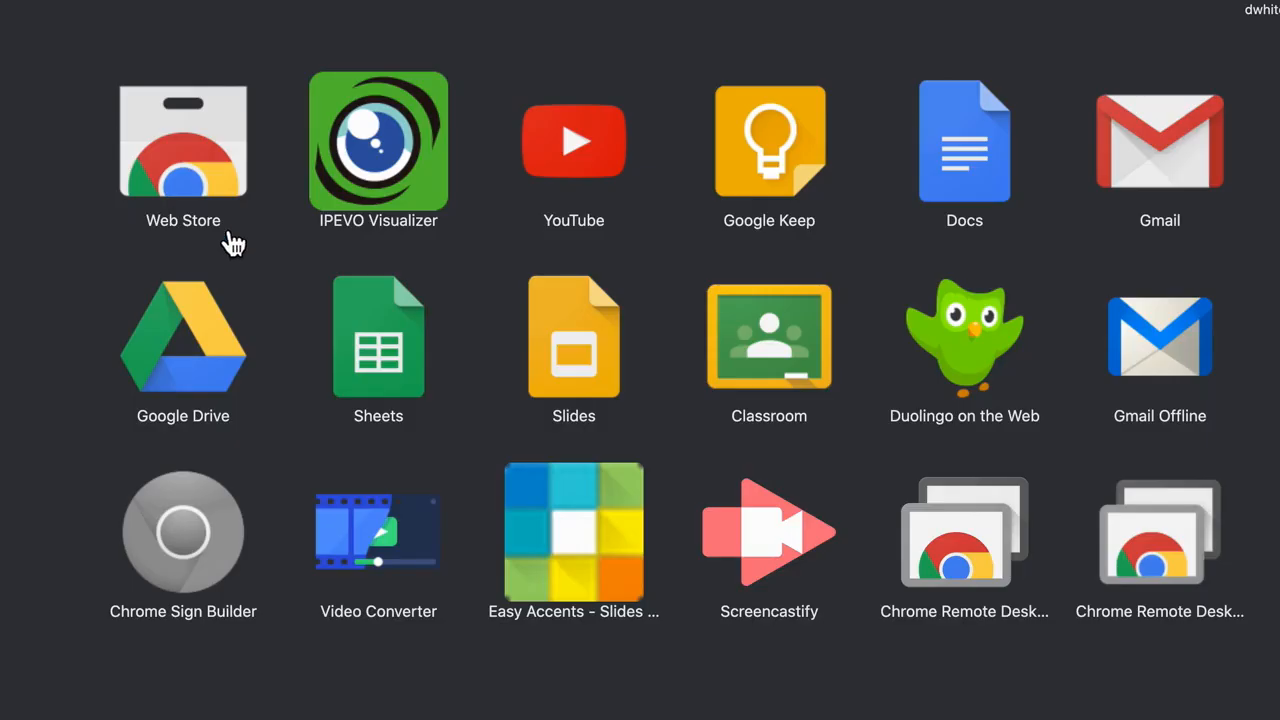
pyautogui.moveTo(355, 205)
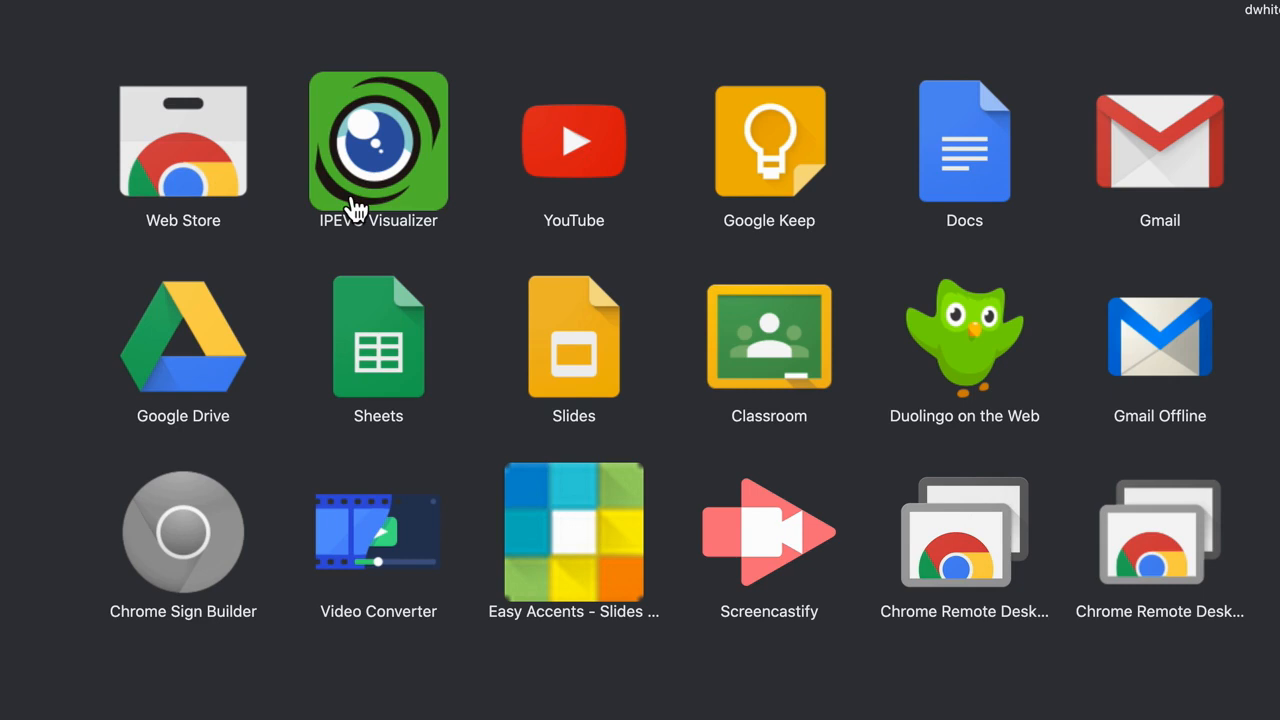
pyautogui.moveTo(372, 165)
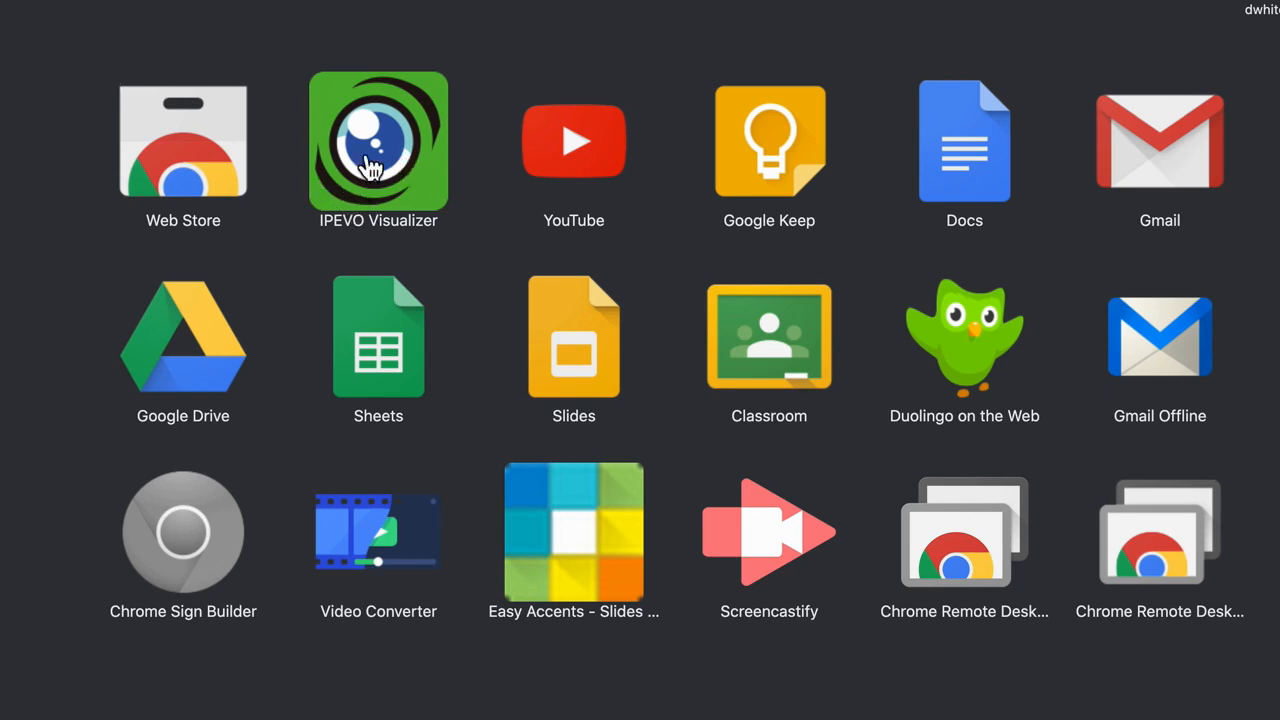
pyautogui.moveTo(378, 188)
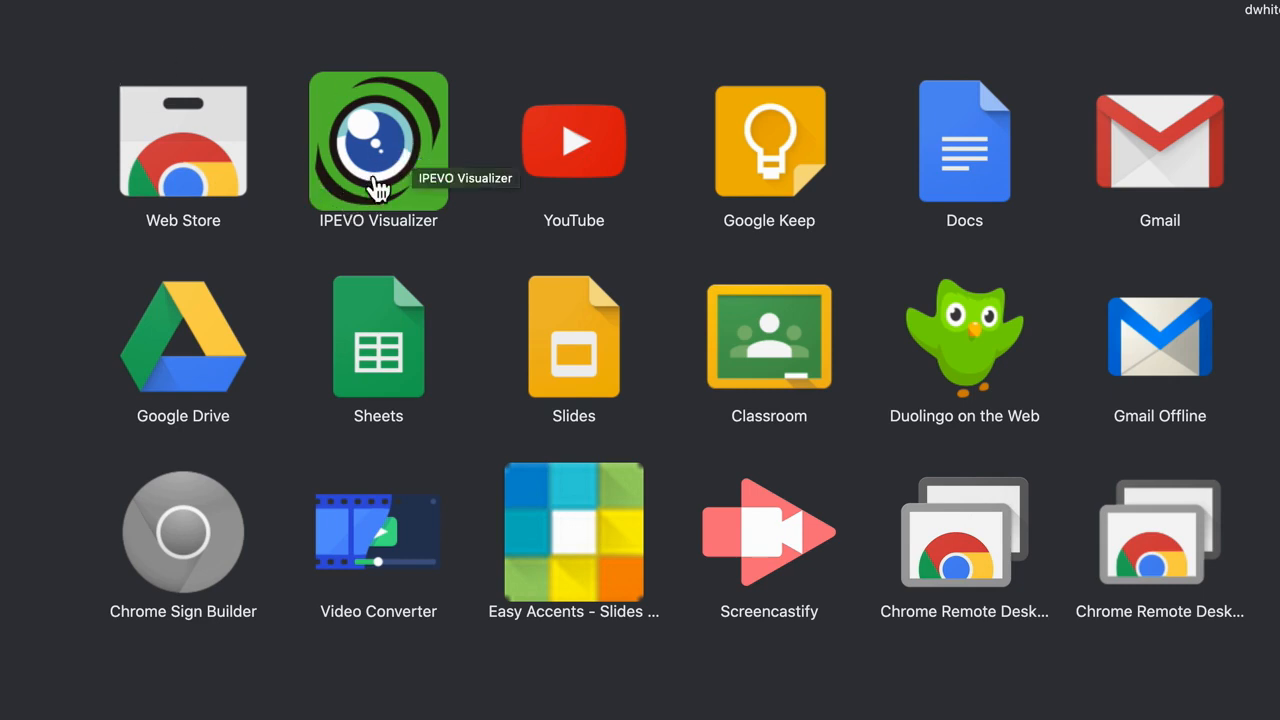
pyautogui.moveTo(430, 245)
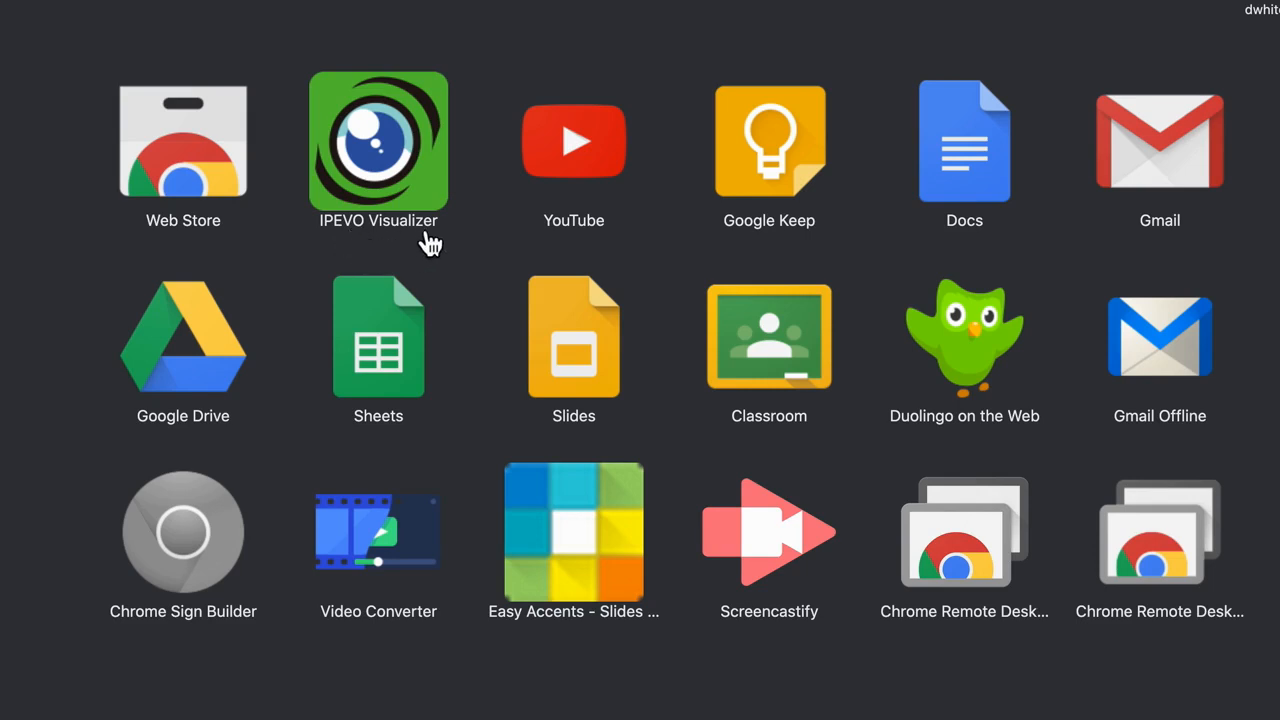
pyautogui.moveTo(430, 240)
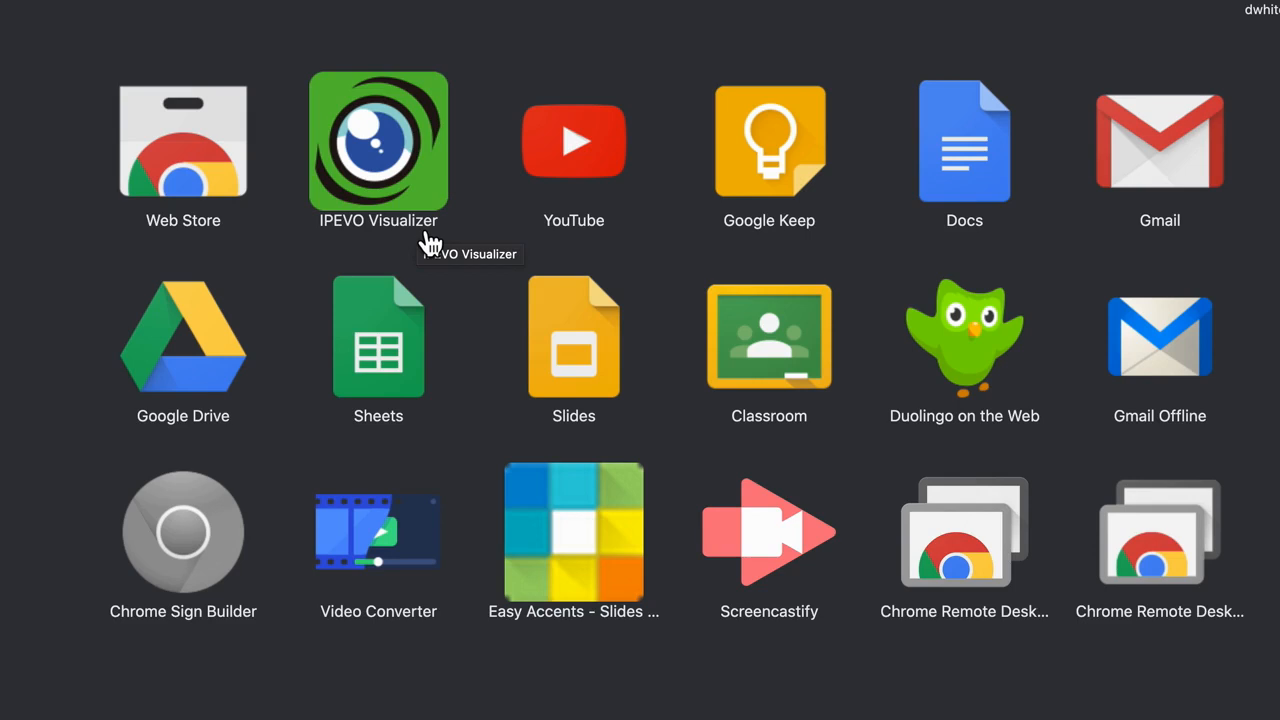
pyautogui.moveTo(390, 155)
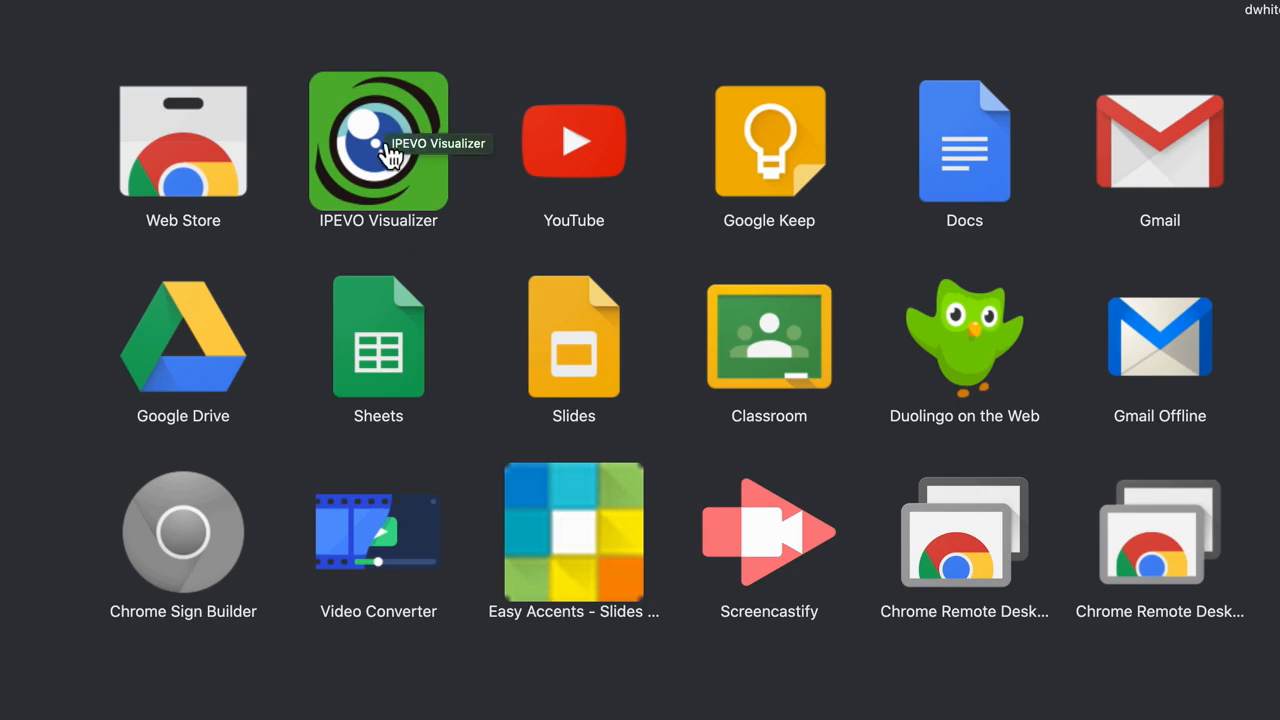
# Launch the IPEVO Visualizer app from the Chrome App Launcher
pyautogui.click(378, 140)
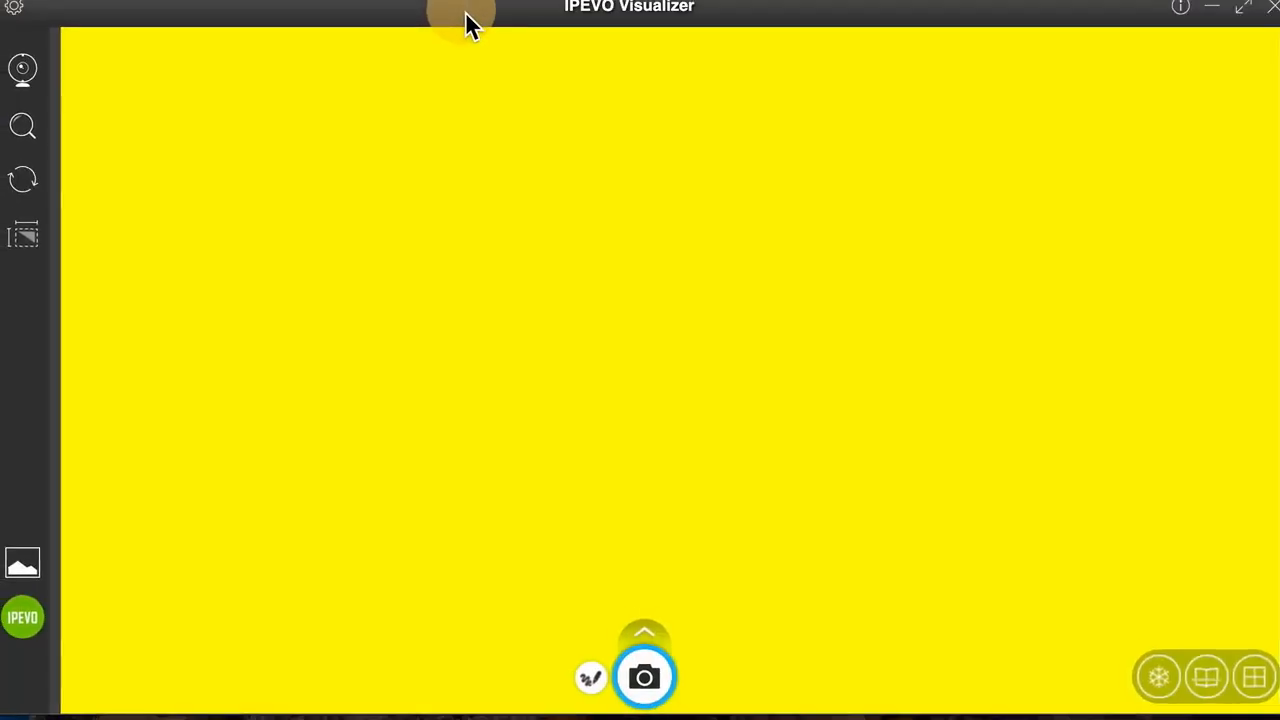
pyautogui.moveTo(23, 70)
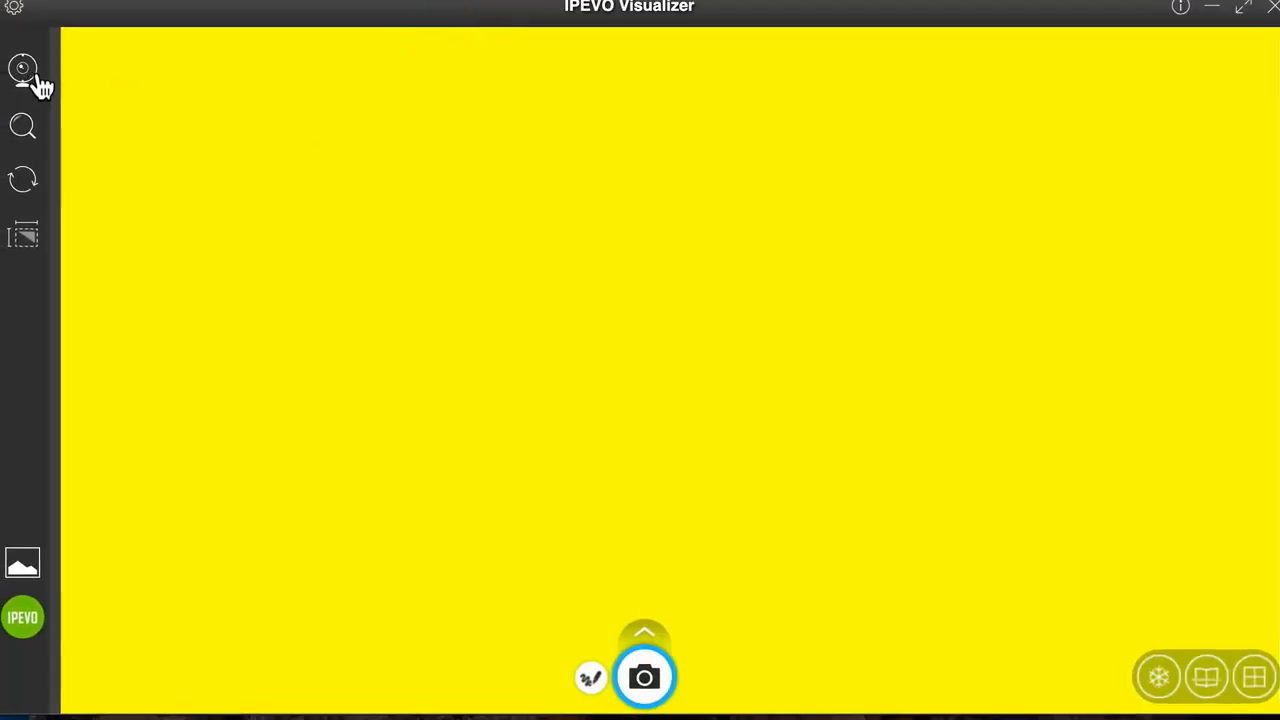
# Switch the feed to FaceTime HD Camera #1 and set vertical keystone to about 23
pyautogui.click(22, 70)
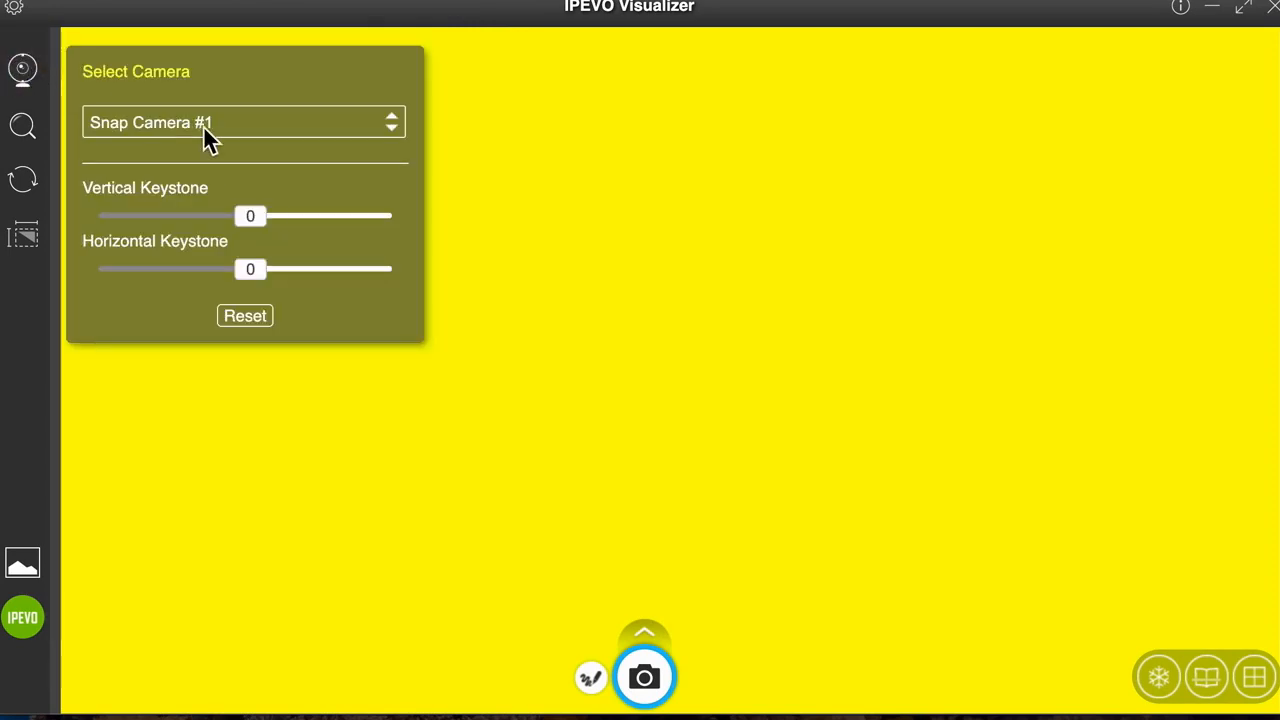
pyautogui.click(244, 122)
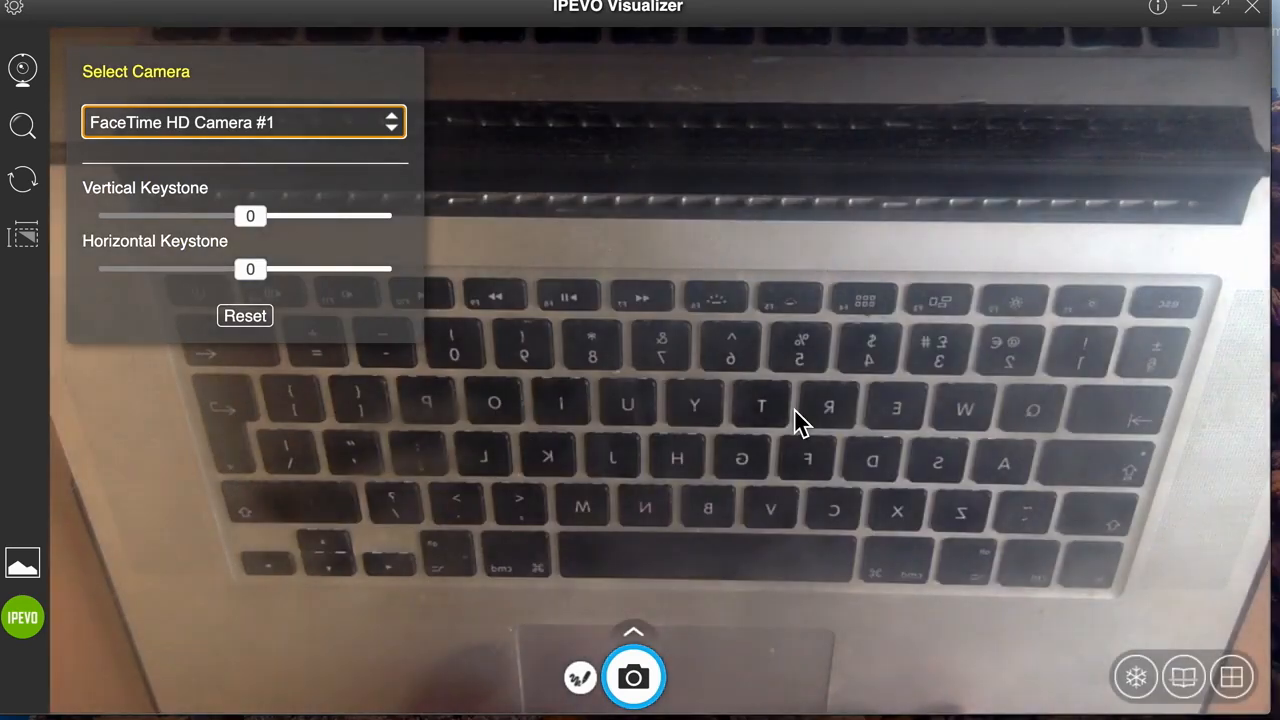
pyautogui.moveTo(290, 250)
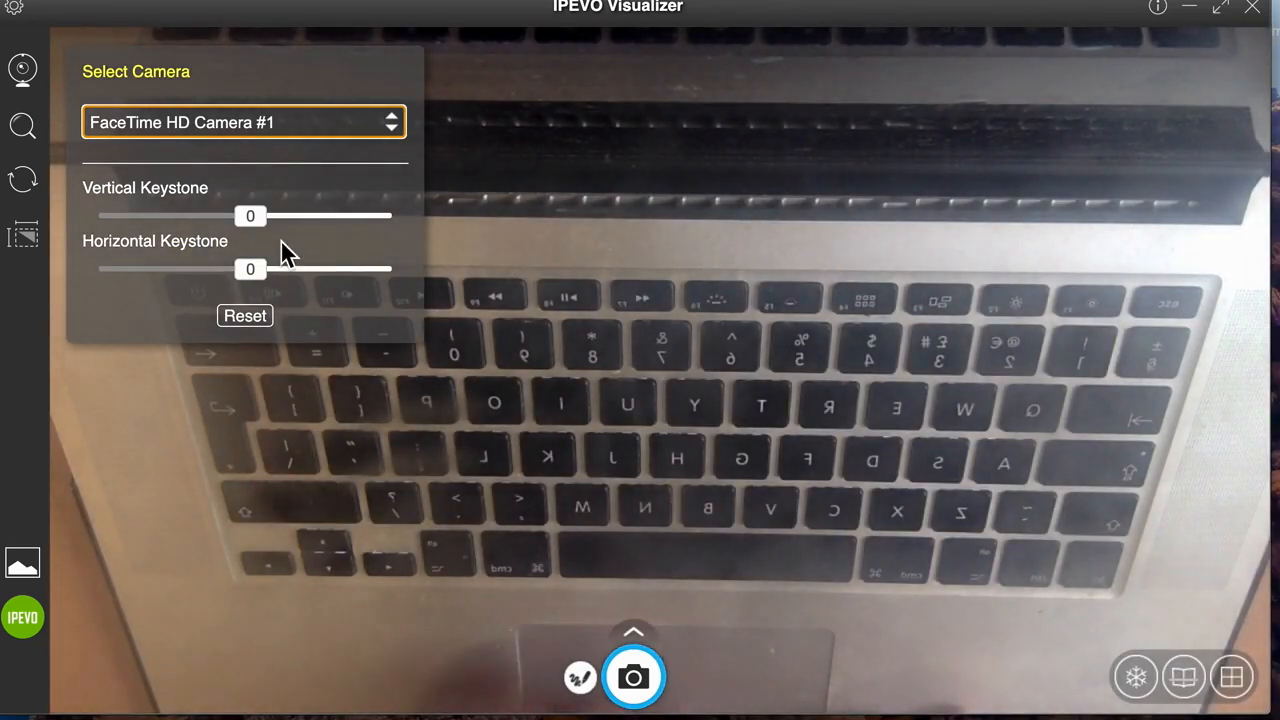
pyautogui.moveTo(205, 210)
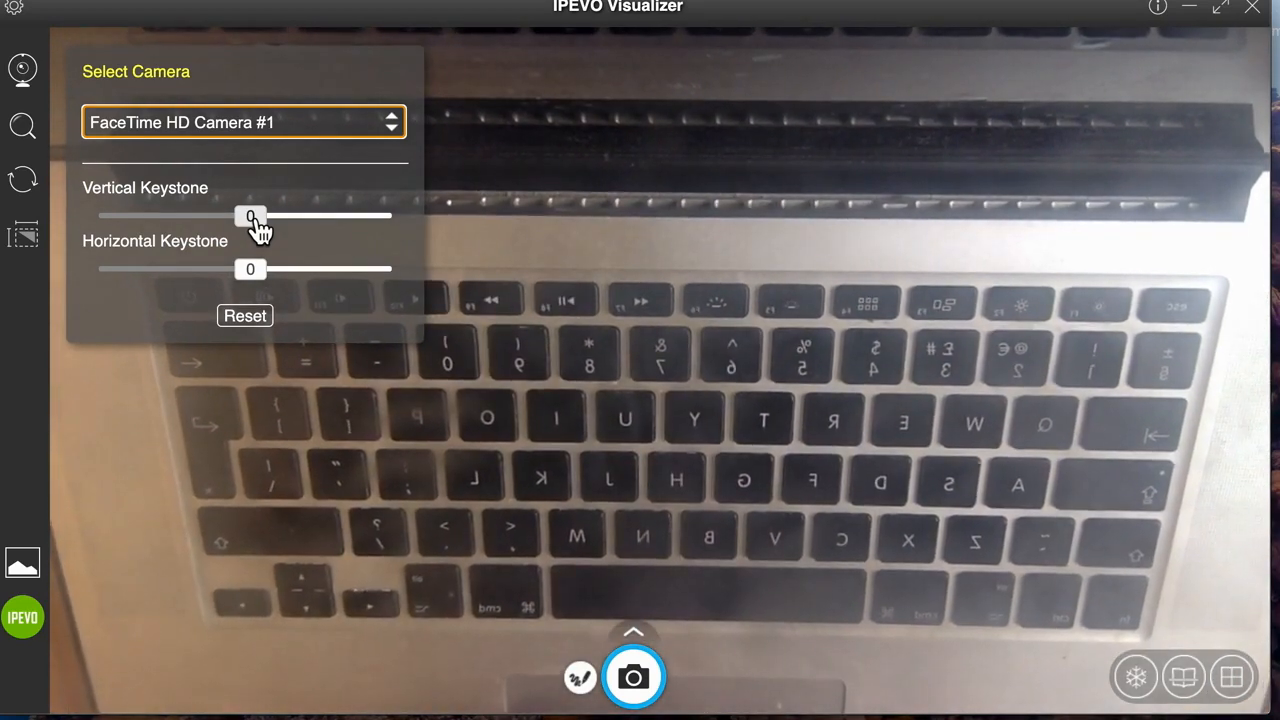
pyautogui.moveTo(250, 216); pyautogui.dragTo(310, 216)
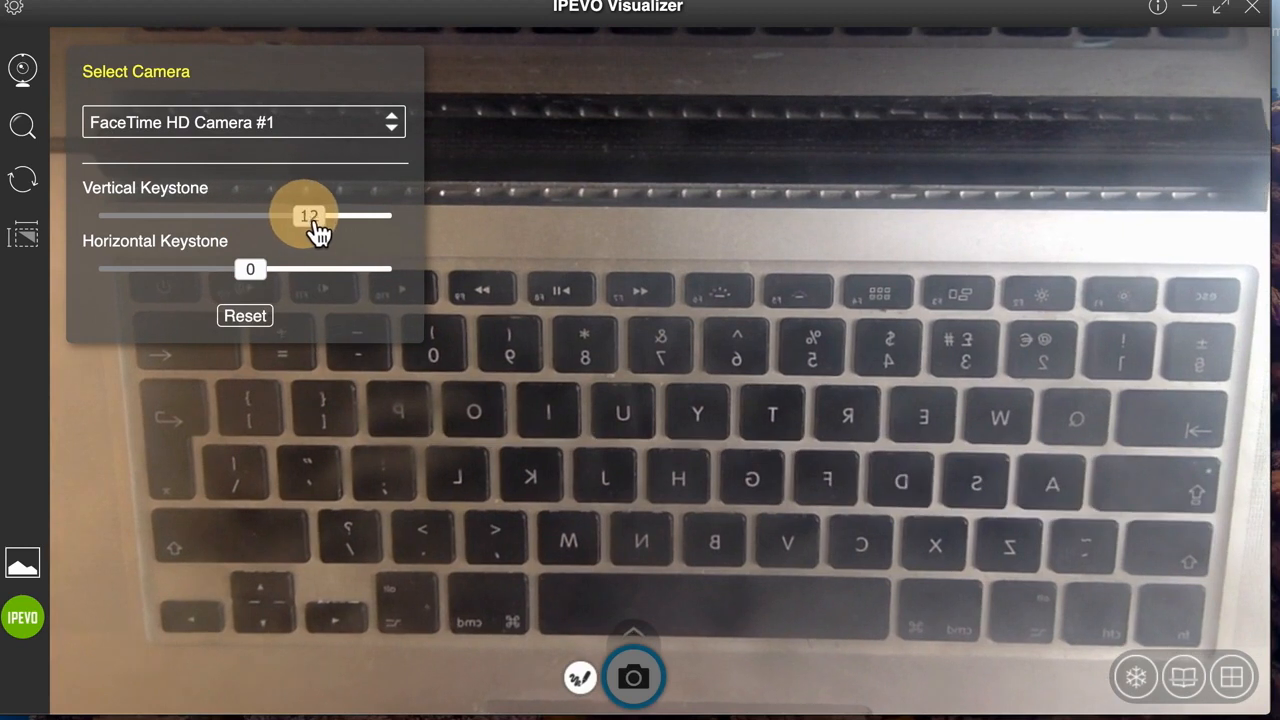
pyautogui.moveTo(310, 216); pyautogui.dragTo(362, 216)
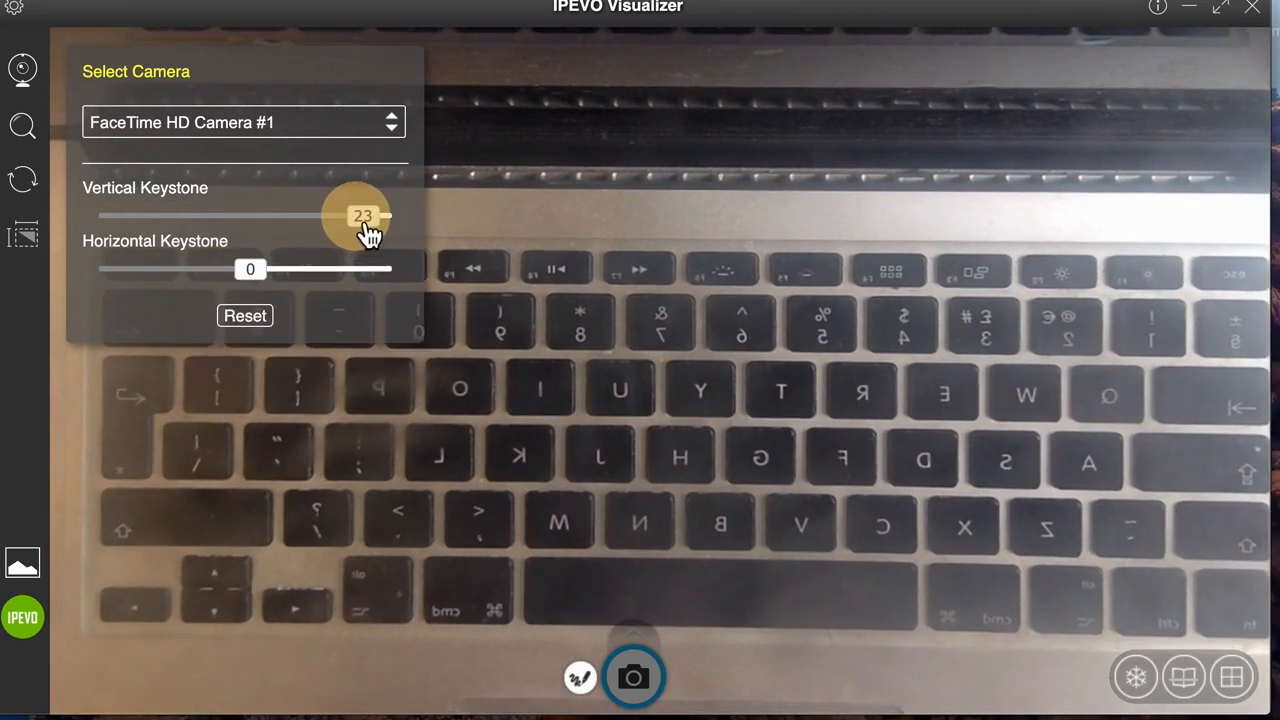
pyautogui.moveTo(360, 215); pyautogui.dragTo(374, 216)
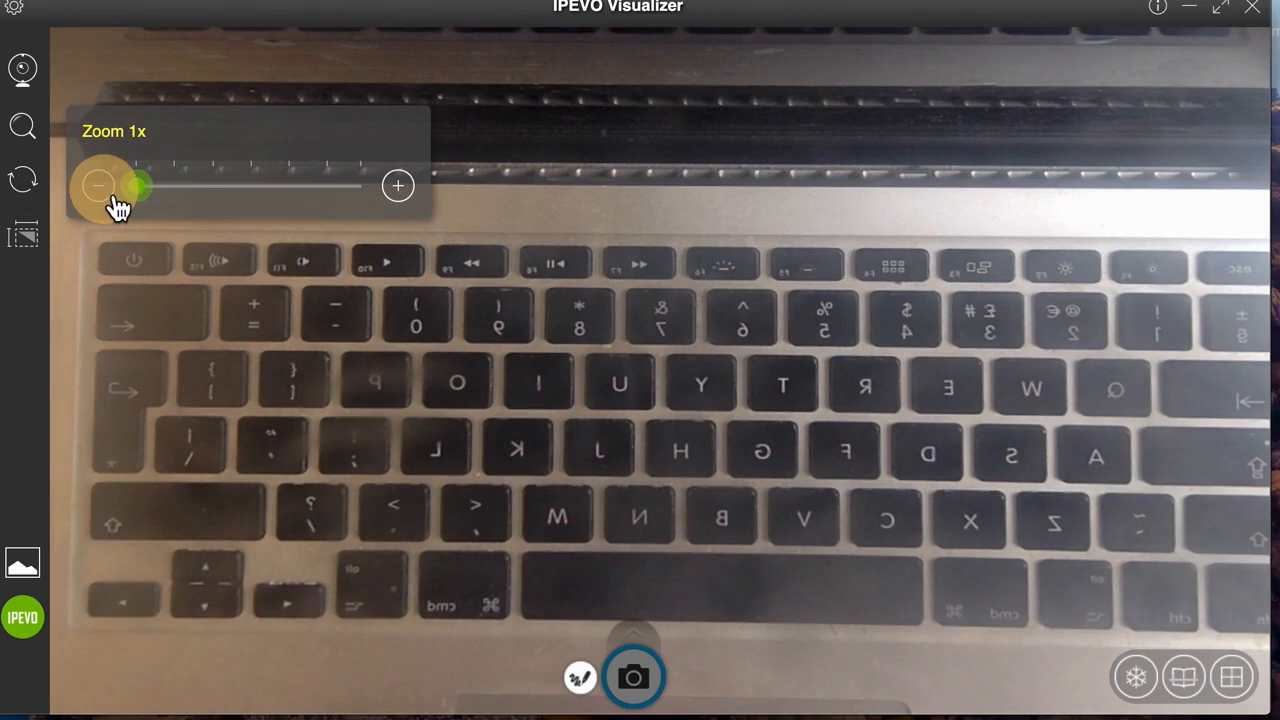
# Tick Mirror Horizontal in the Rotate panel, then reset the rotation settings
pyautogui.click(22, 180)
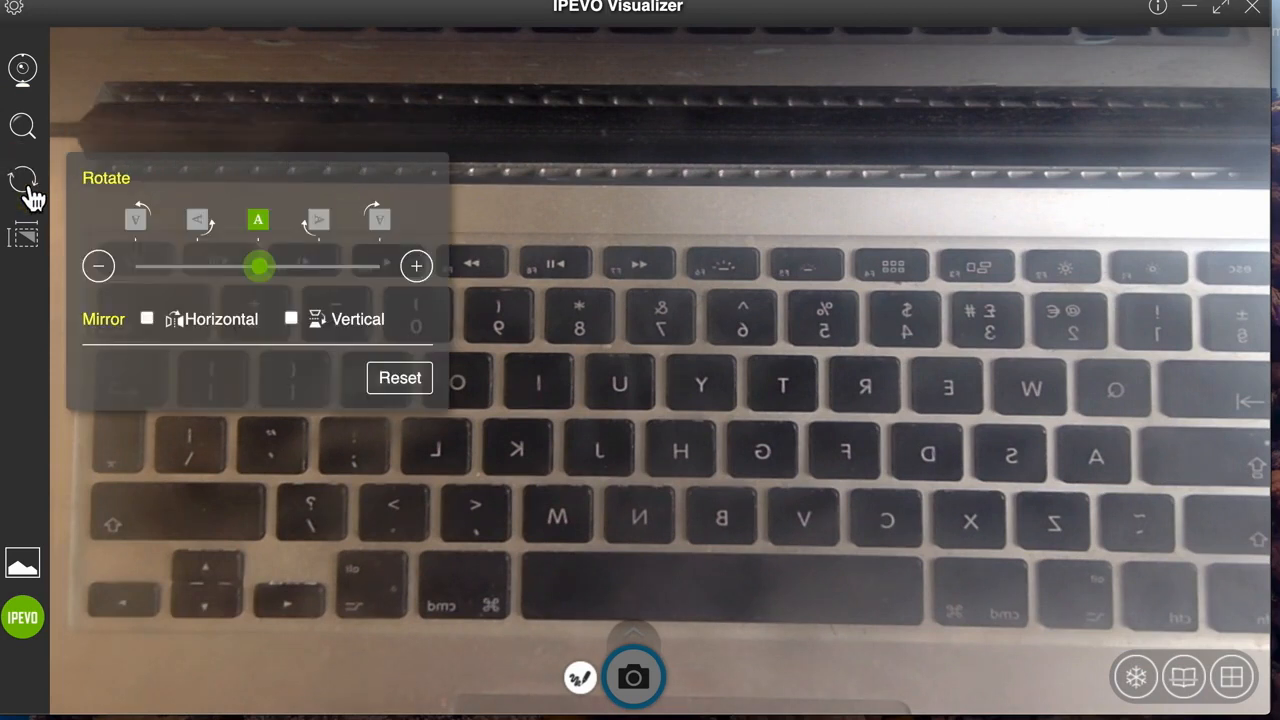
pyautogui.click(147, 318)
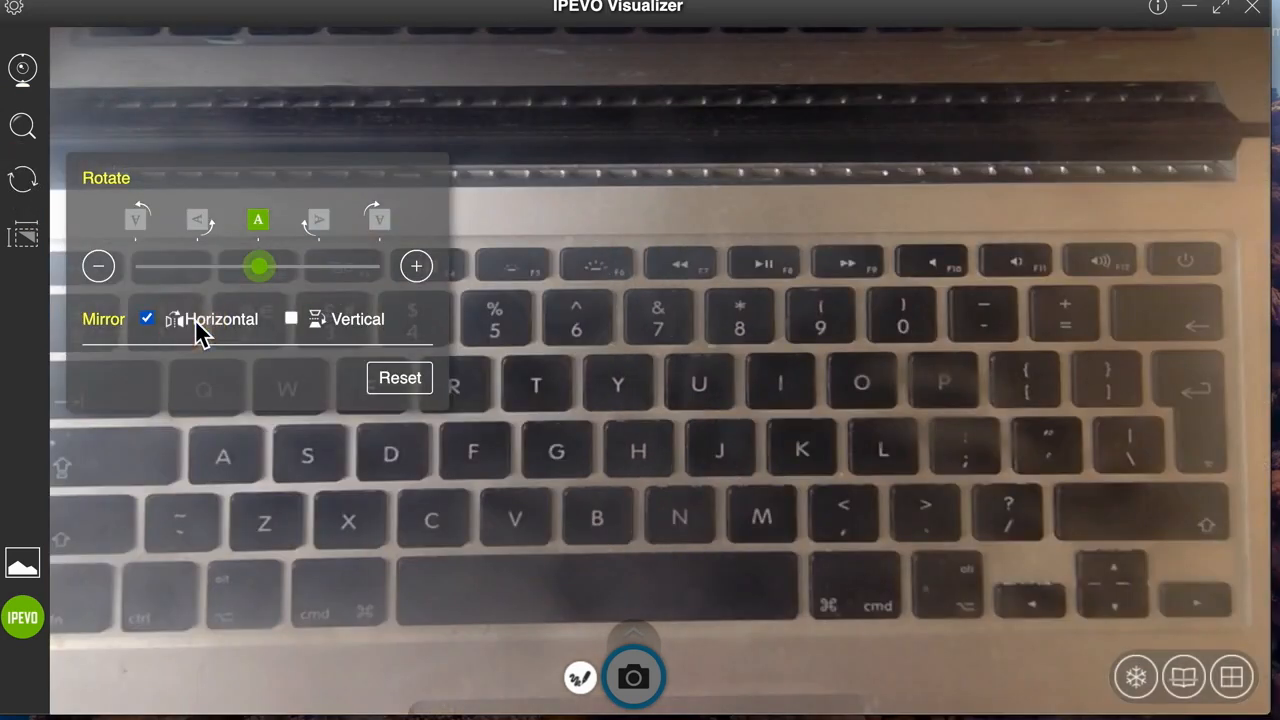
pyautogui.moveTo(400, 378)
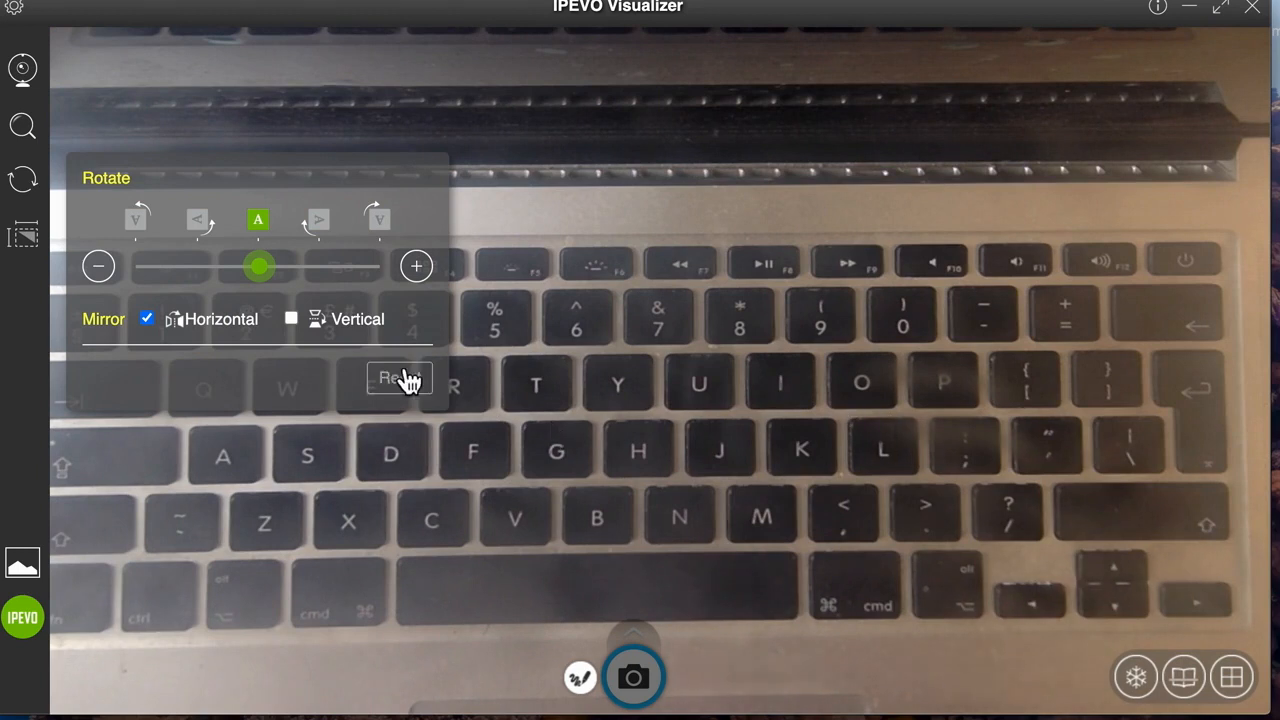
pyautogui.click(147, 318)
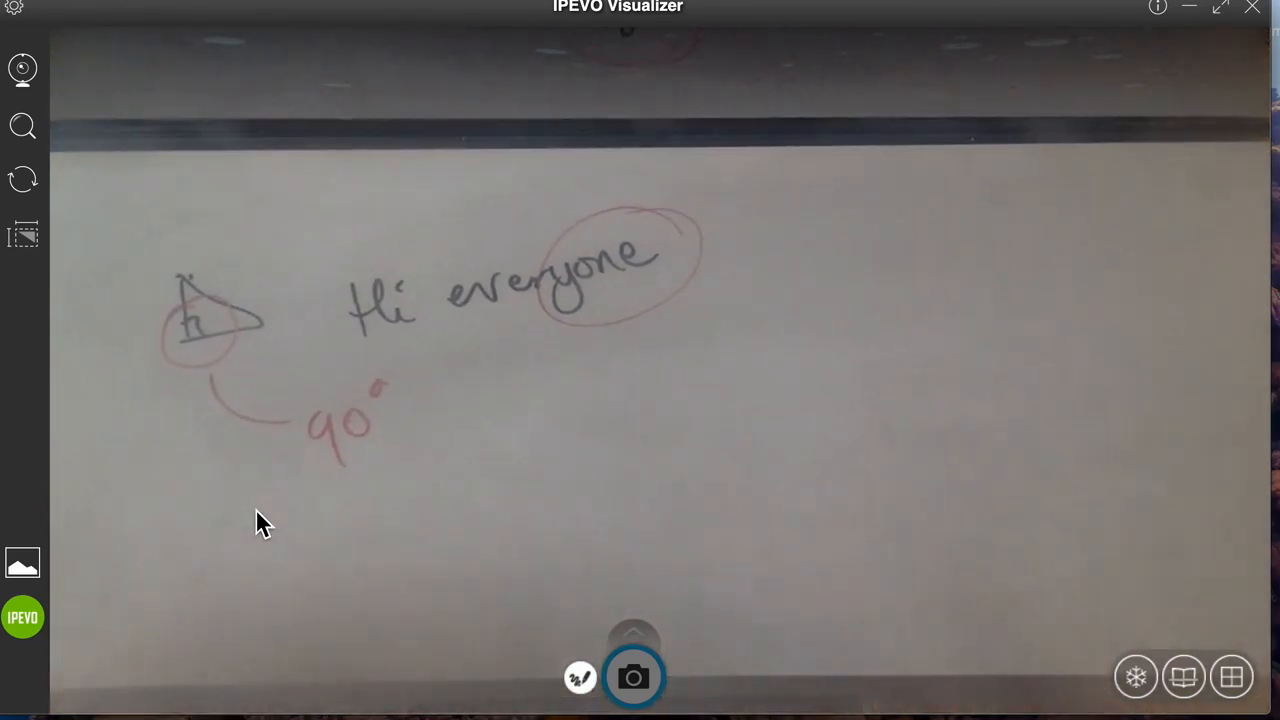
pyautogui.moveTo(345, 570)
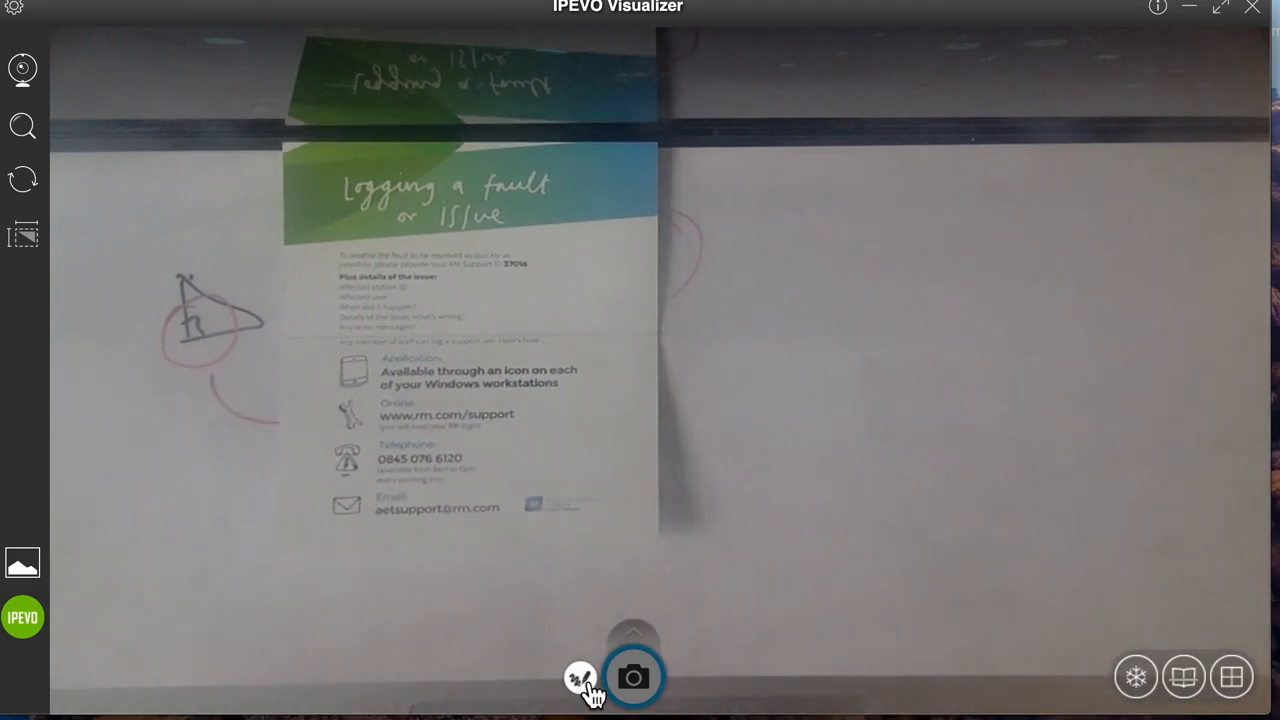
# Enable pen annotation to circle the support email in red, then erase it and exit
pyautogui.click(580, 677)
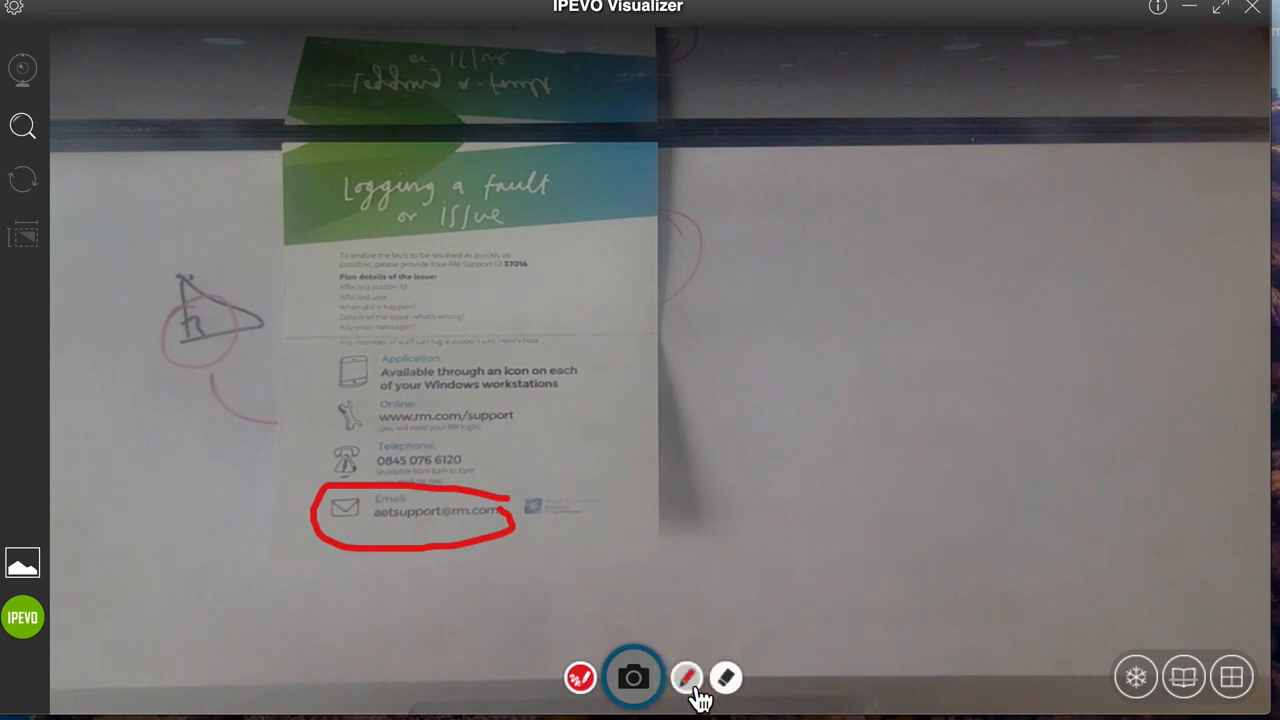
pyautogui.click(687, 677)
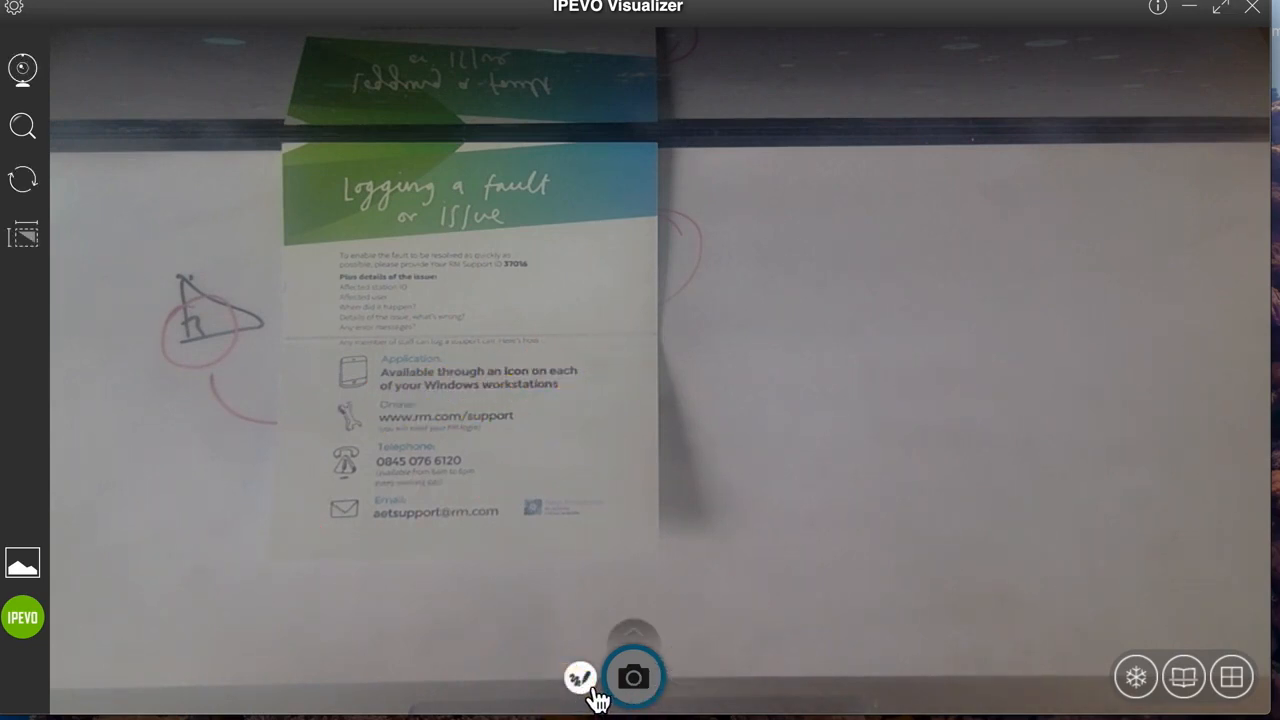
pyautogui.moveTo(650, 518)
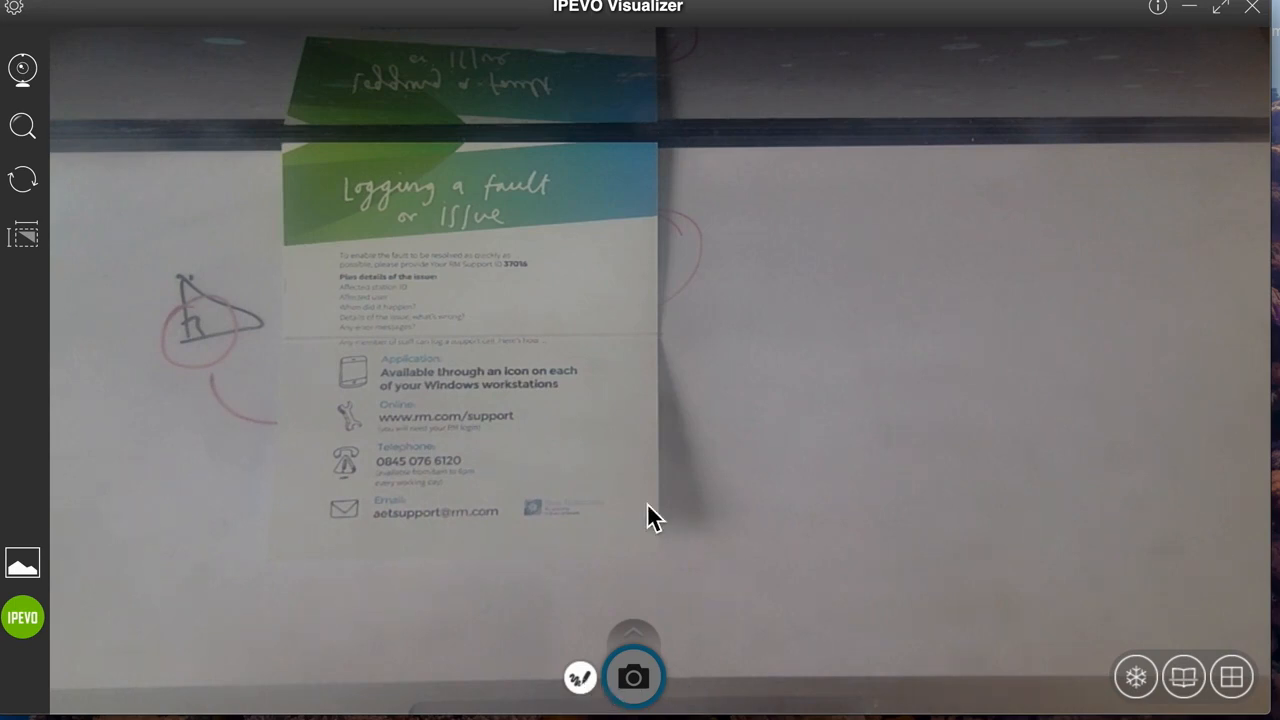